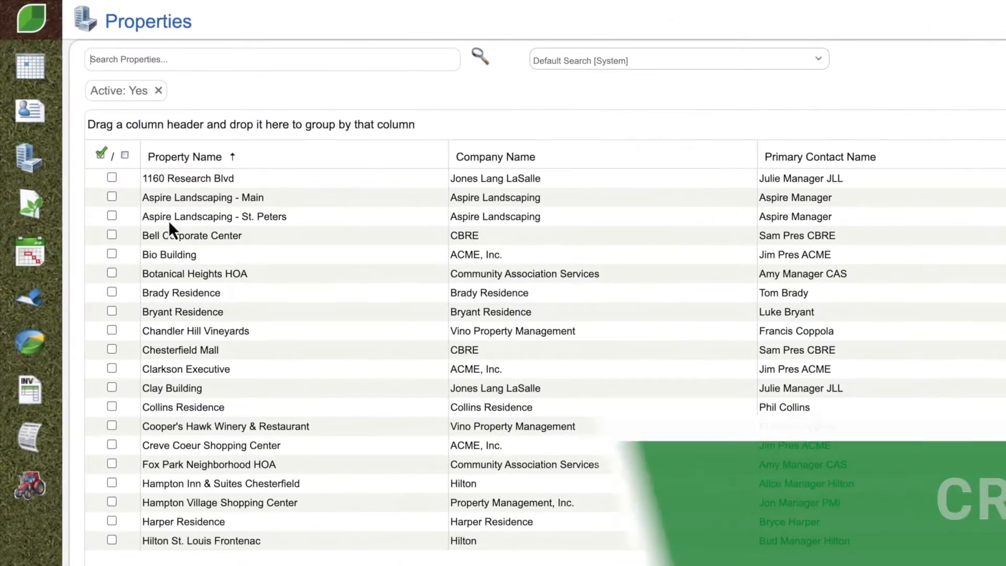
# Show the Active properties grid with company names and primary contacts.
pyautogui.click(168, 255)
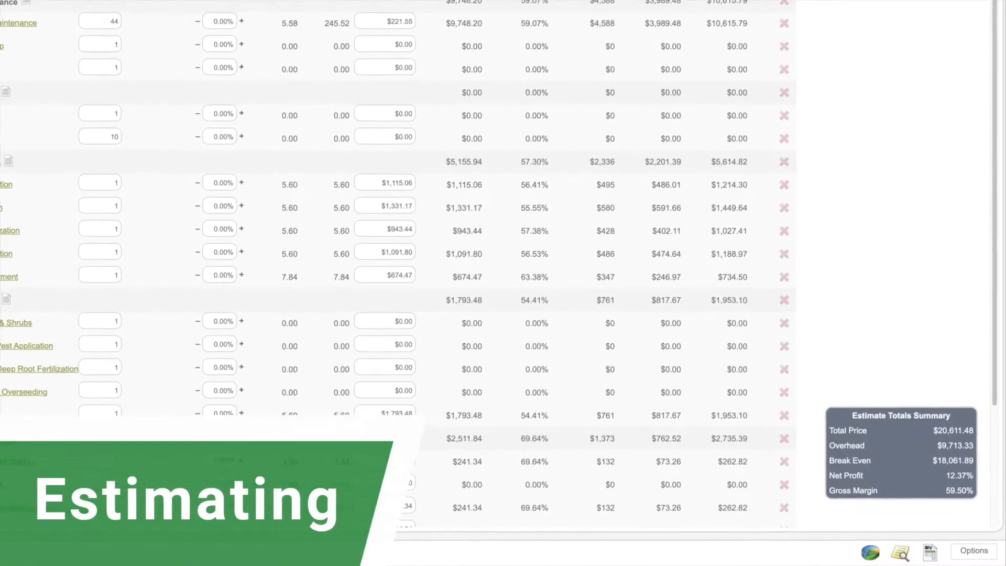
# Scroll through the estimate's line items and totals summary.
pyautogui.scroll(-3)
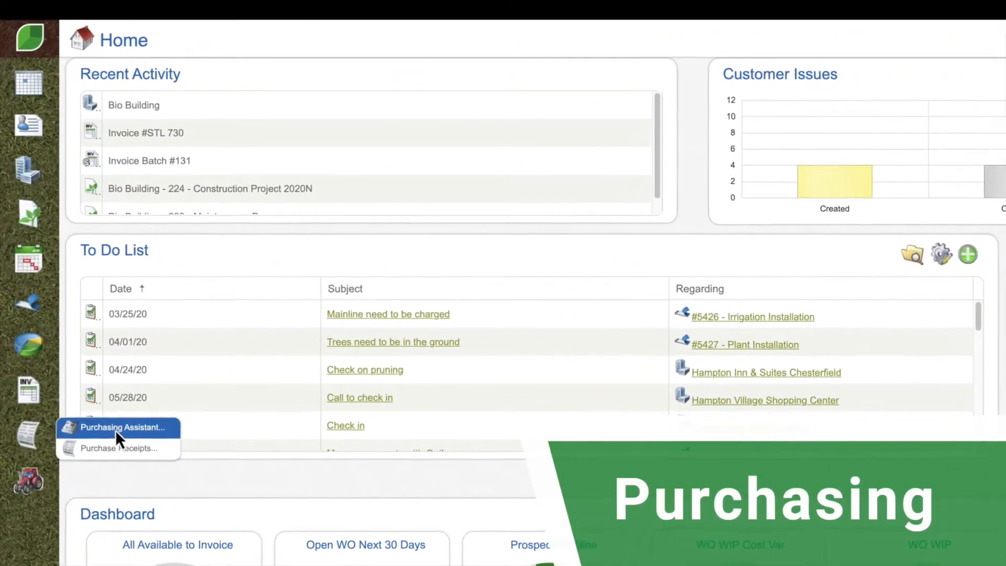
# Open the Deposits grid showing dates, branch, status, amounts and payment counts.
pyautogui.click(122, 427)
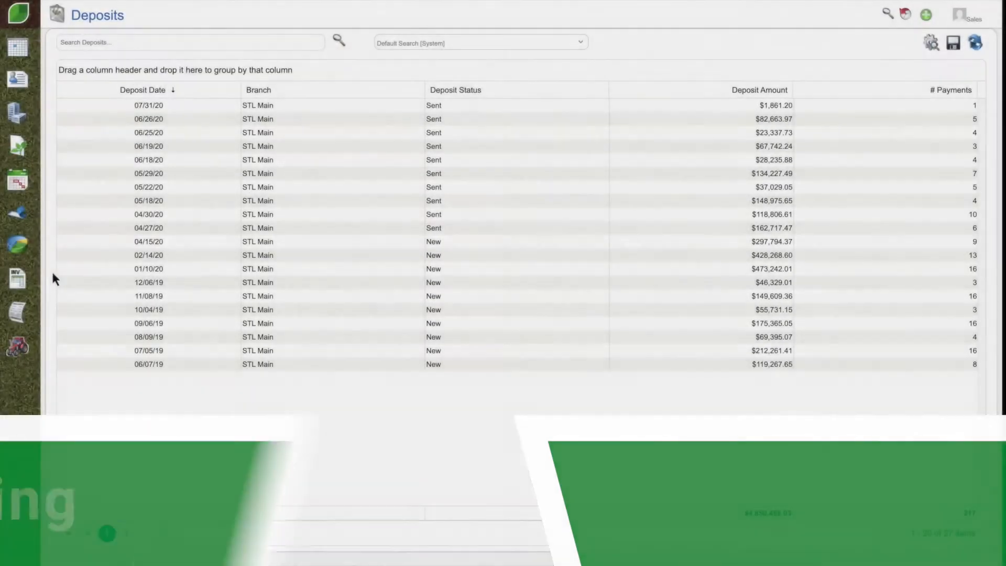
# Return Home and scroll past the To Do List to the dashboard gauges and KPIs.
pyautogui.doubleClick(148, 241)
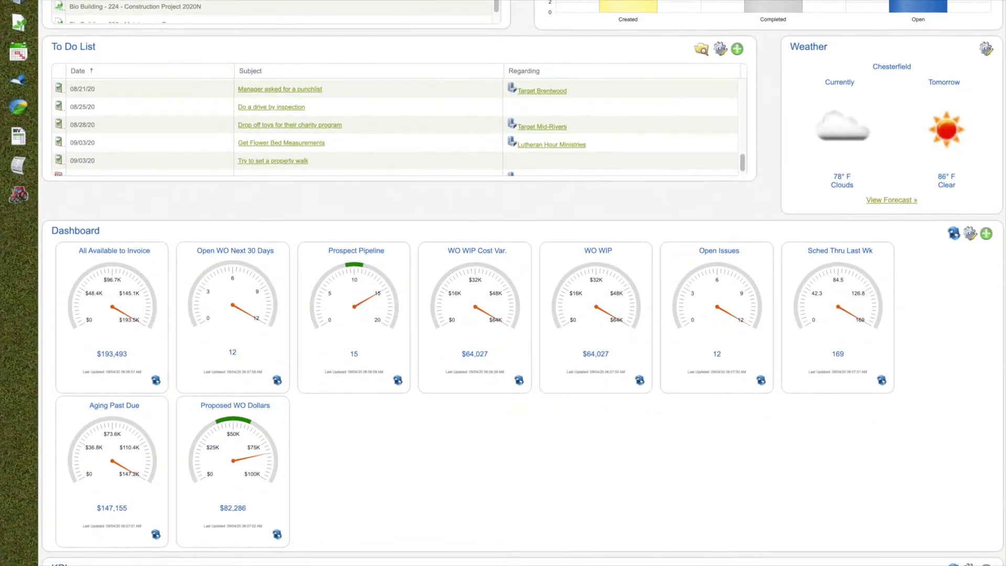
pyautogui.scroll(-3)
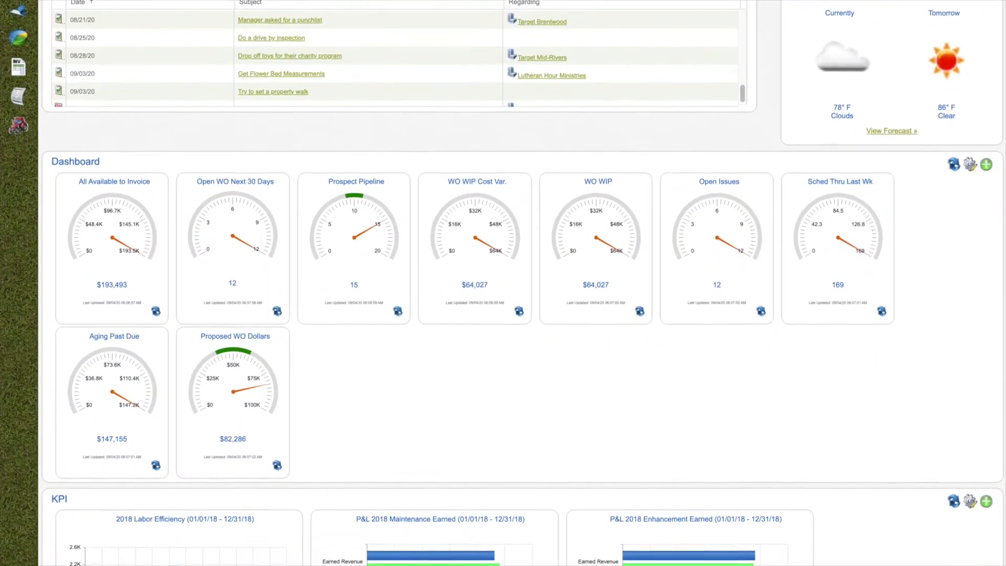